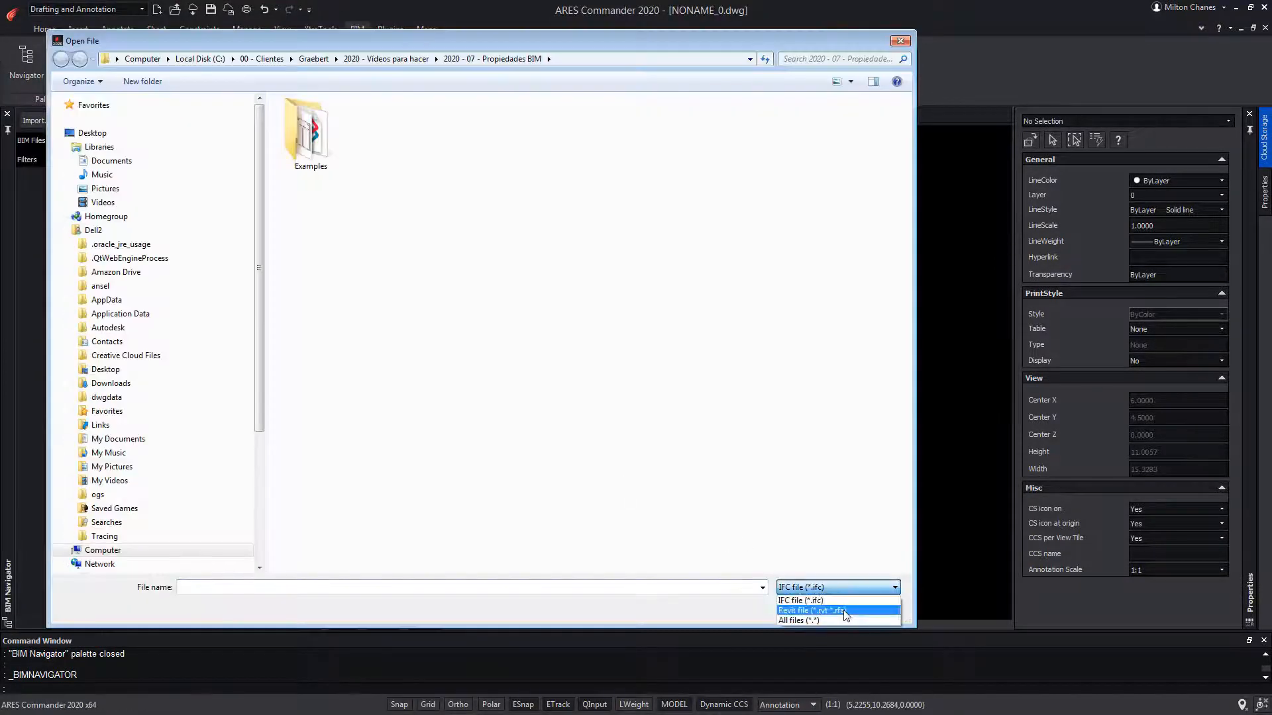
Import Building Example.rvt after filtering the file list to Revit files.
click(811, 611)
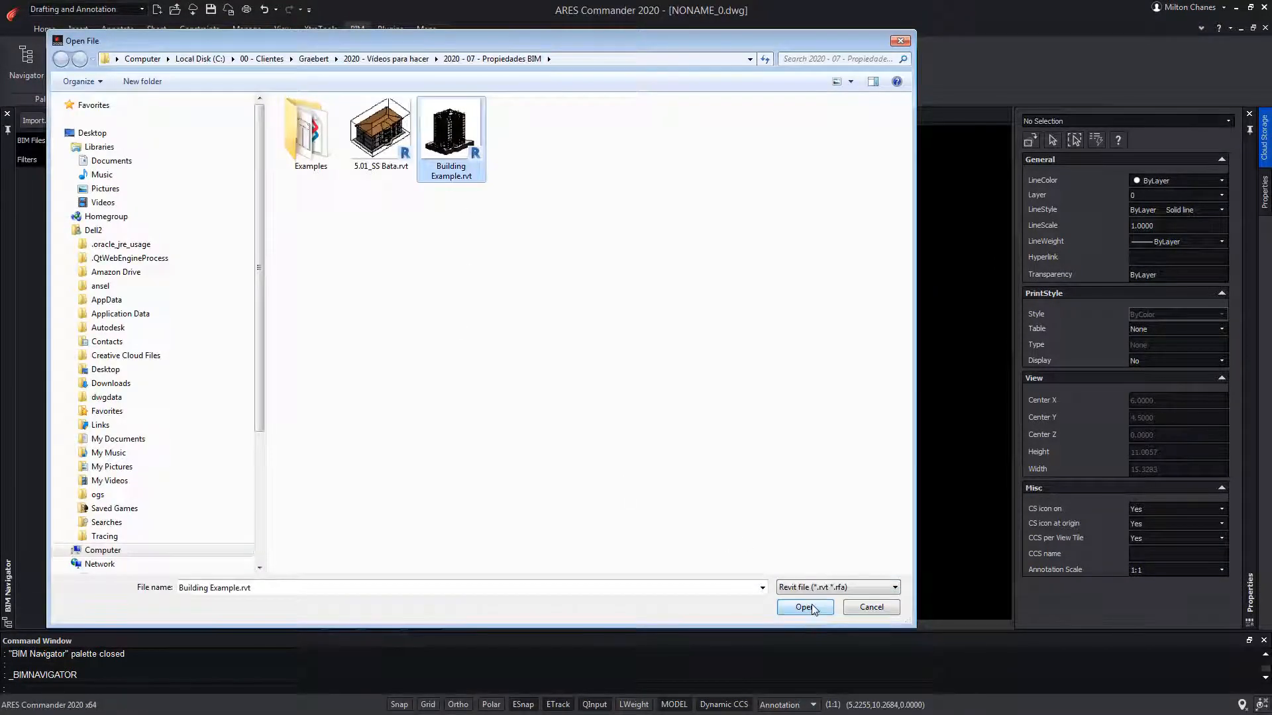
click(804, 607)
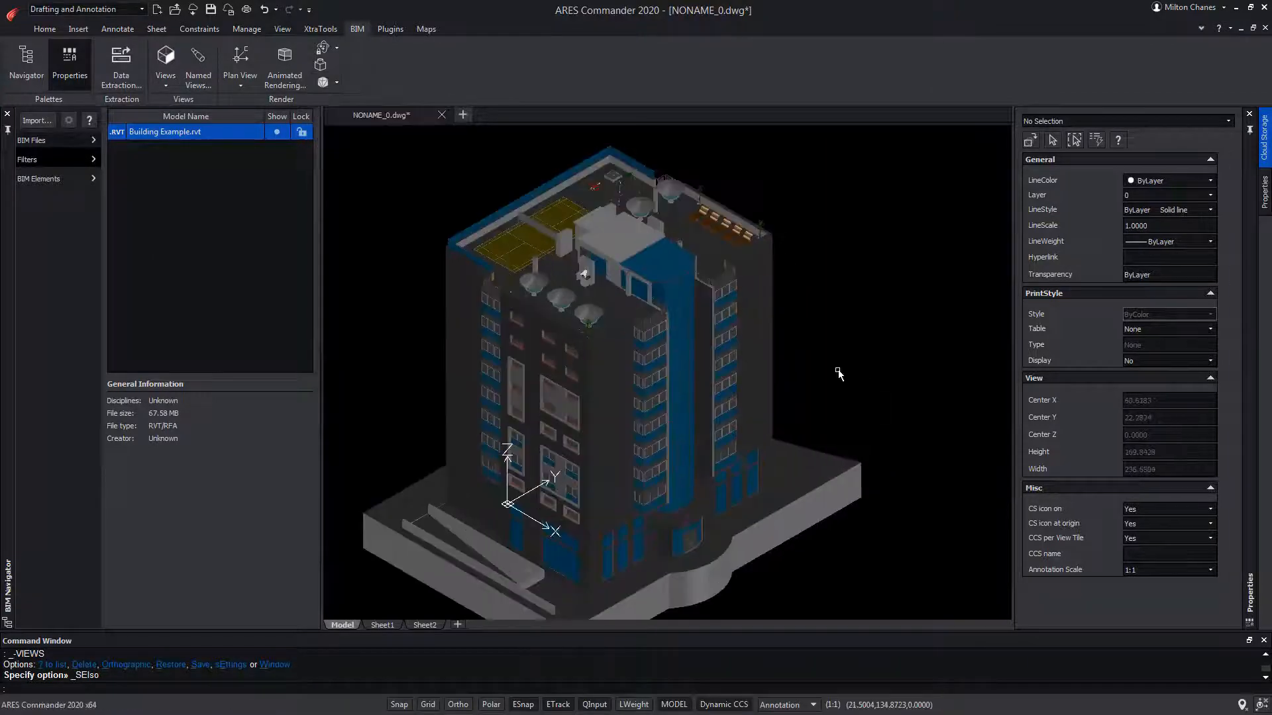
scroll(up, 3)
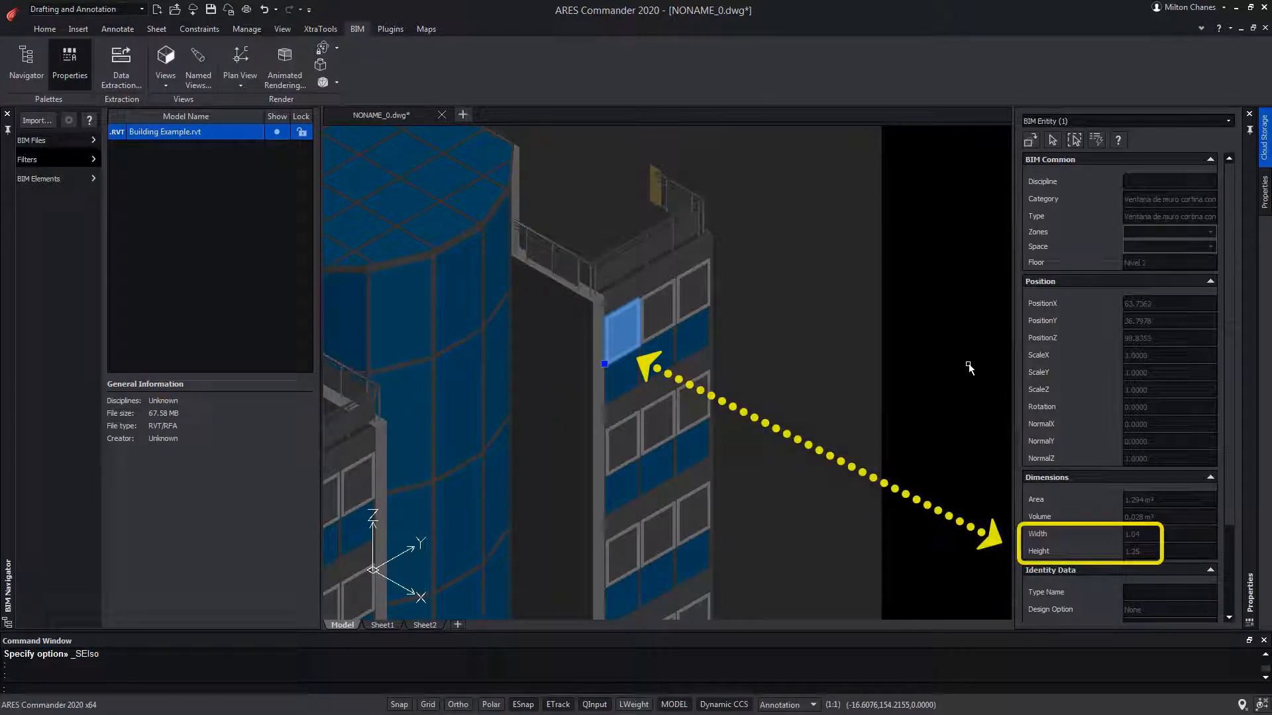
click(165, 61)
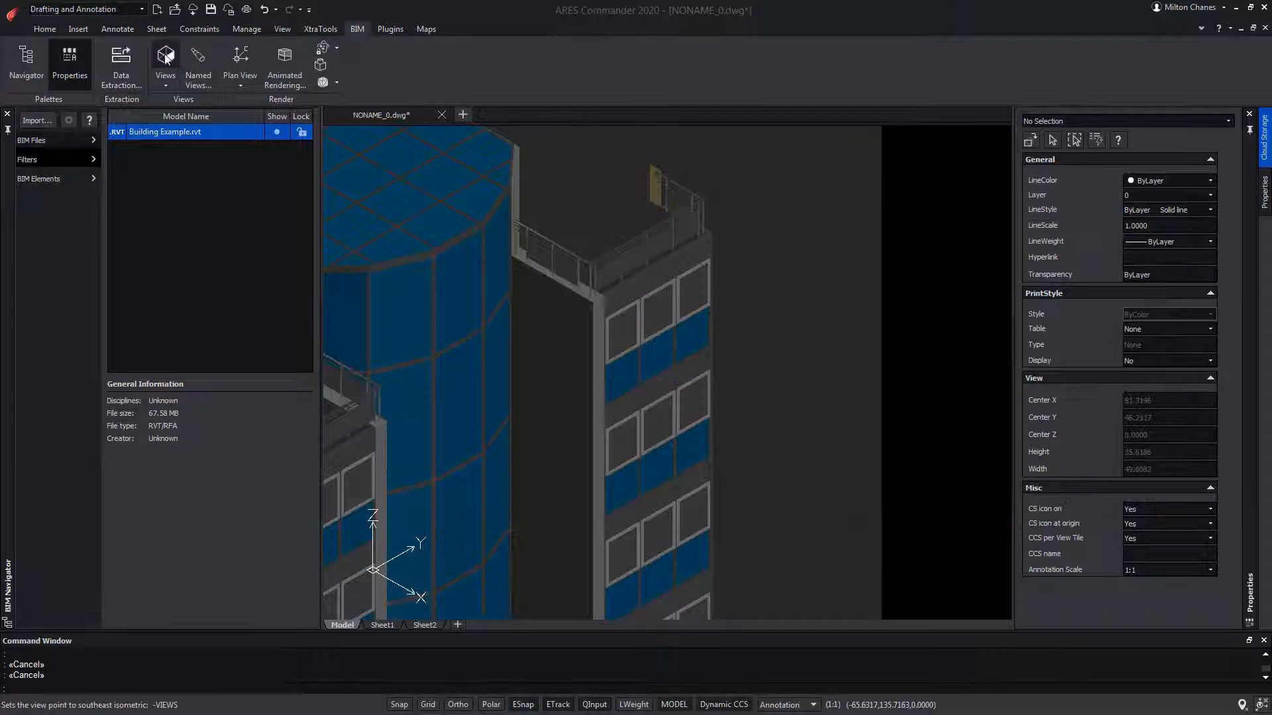
click(165, 55)
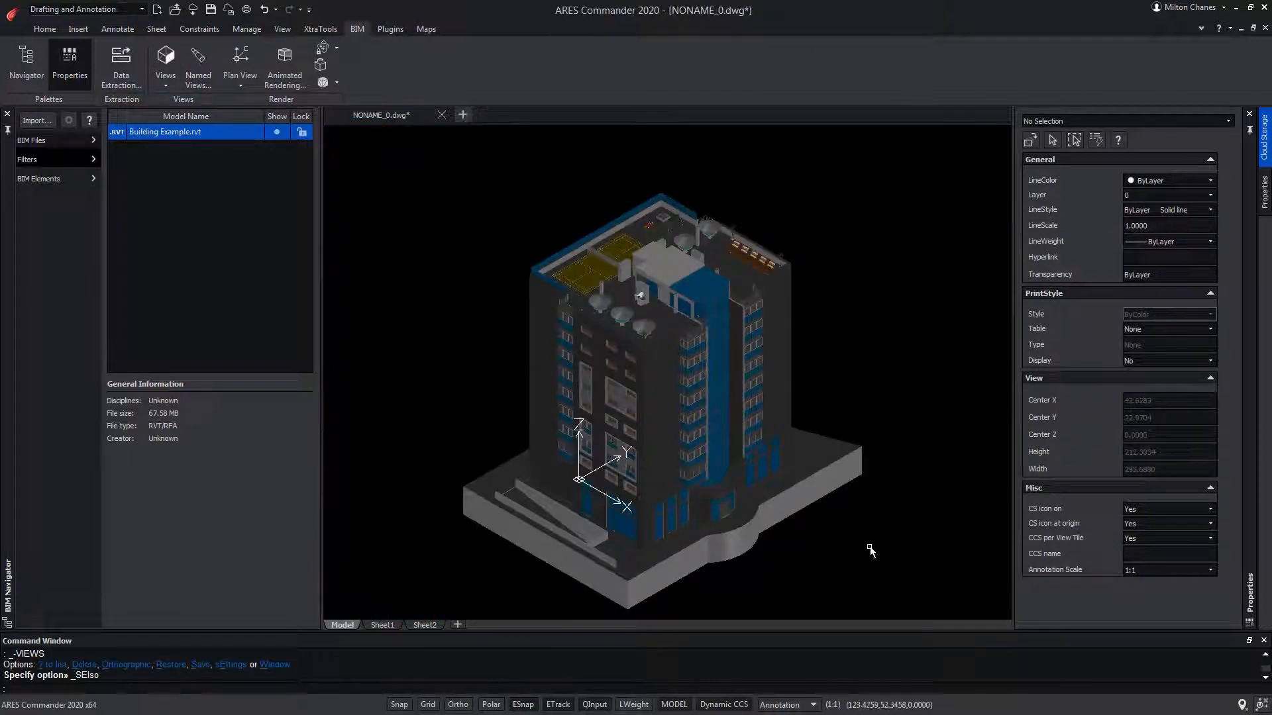
mouse_move(849, 581)
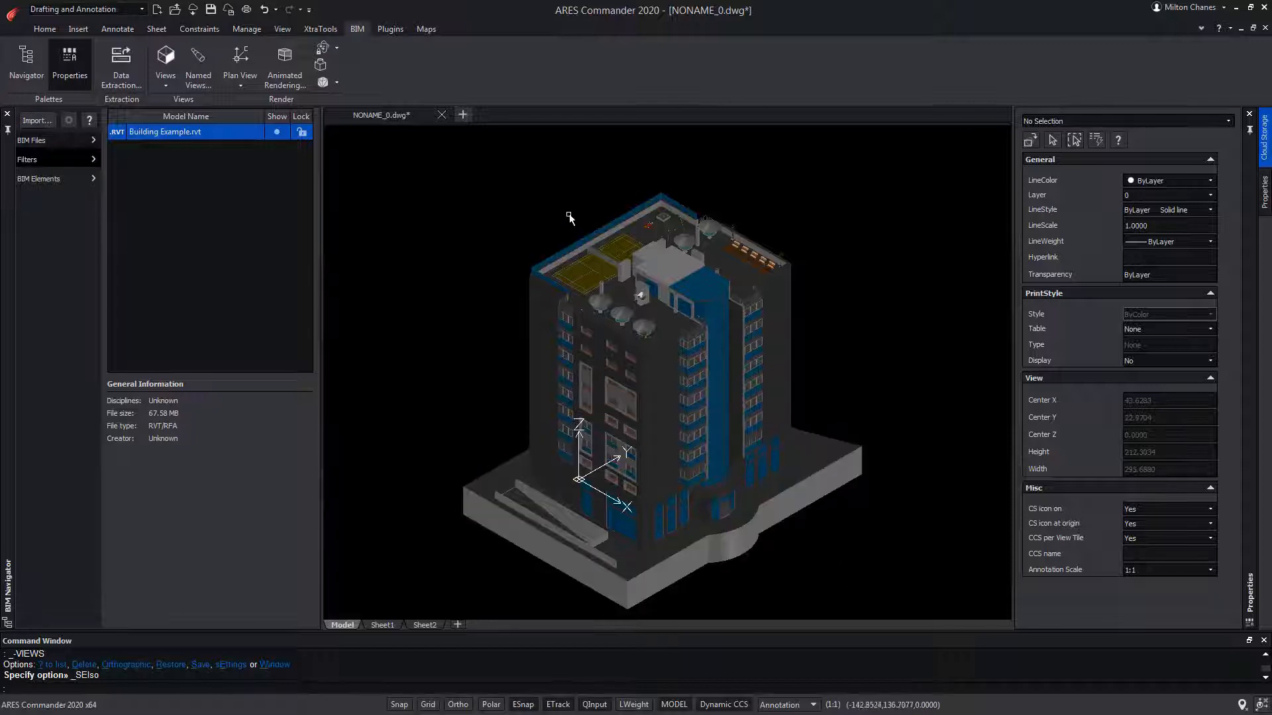
Zoom toward the roof and select the rooftop court floor and an upright roof element.
scroll(up, 3)
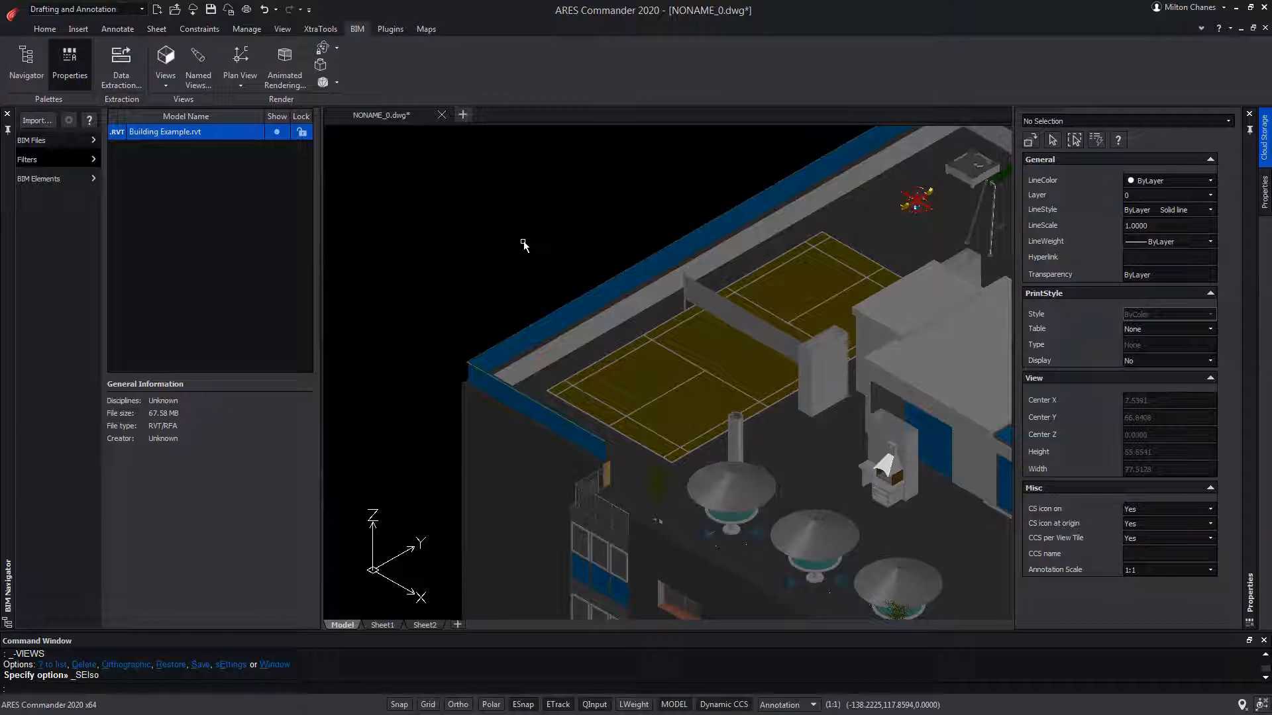
mouse_move(634, 373)
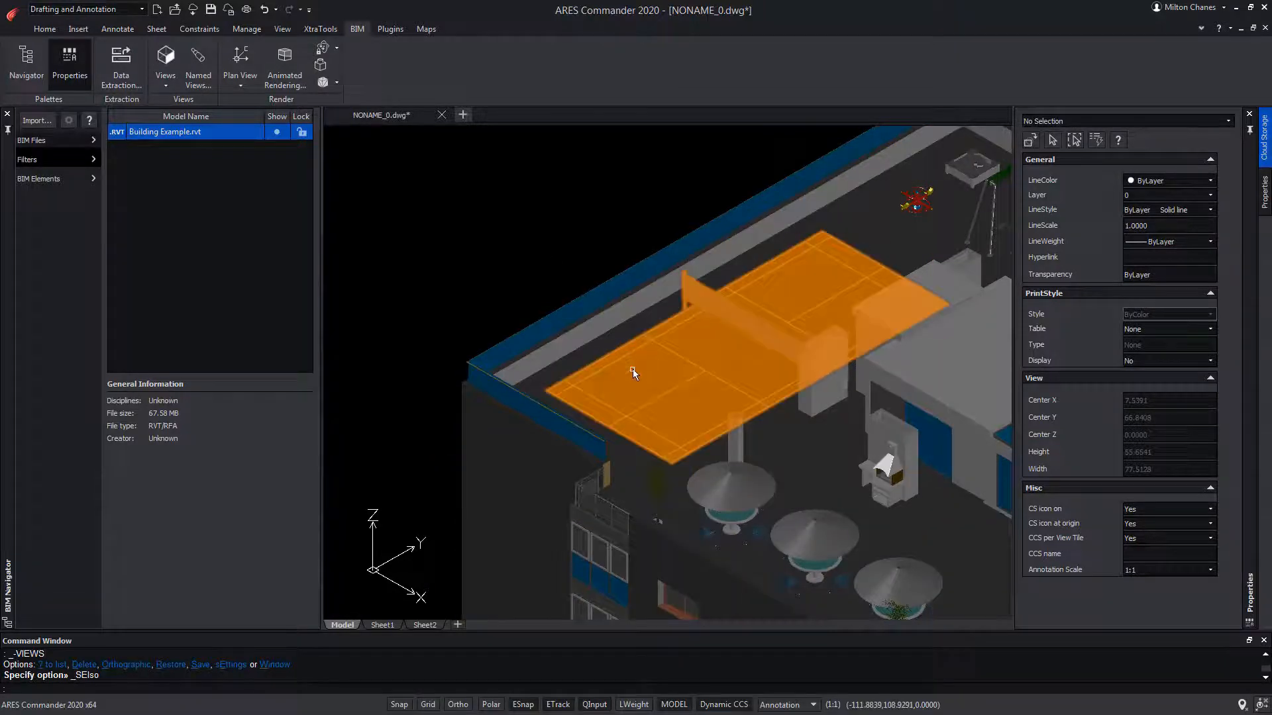
click(635, 373)
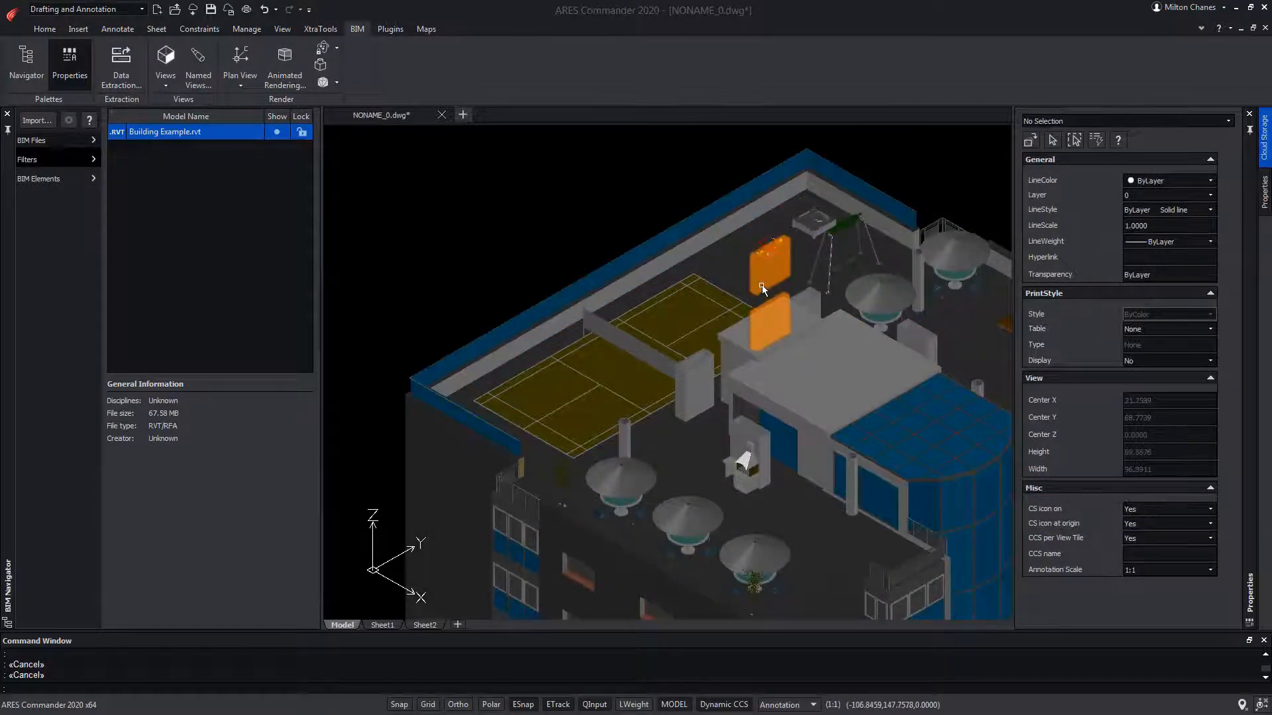
click(722, 268)
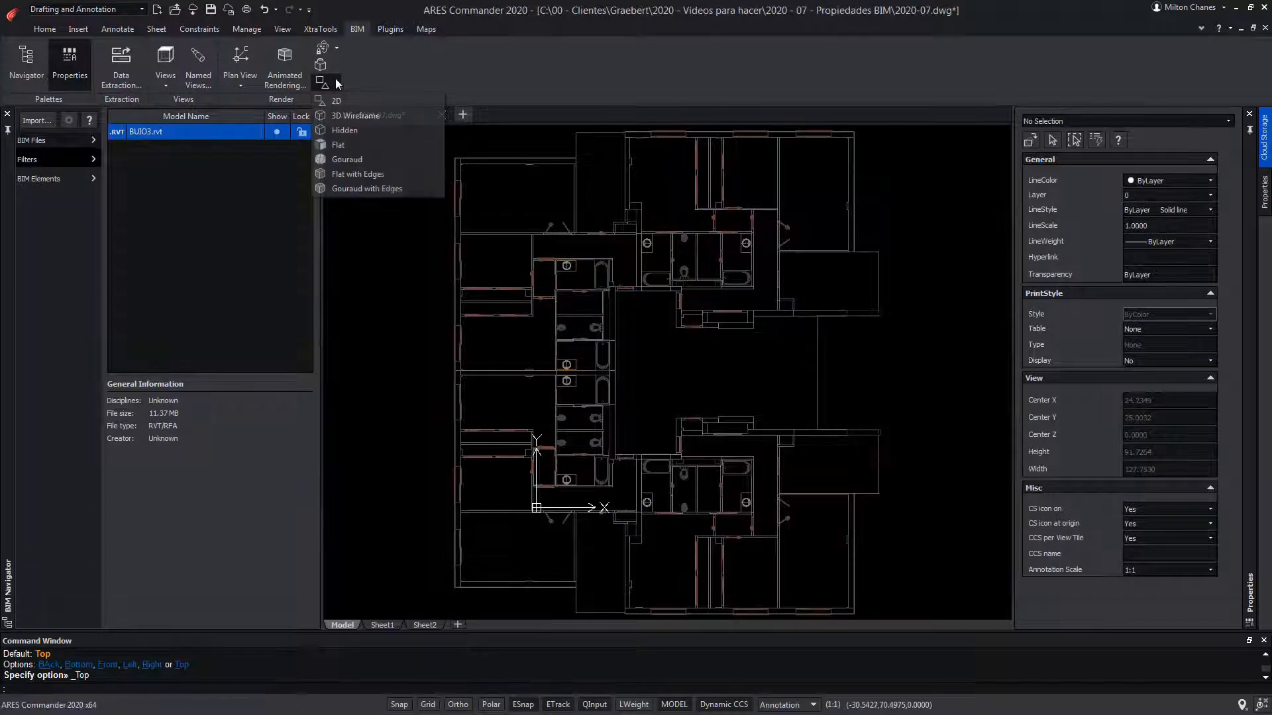
Shade the BU803 floor plan with Gouraud and switch to an isometric preset view.
click(346, 159)
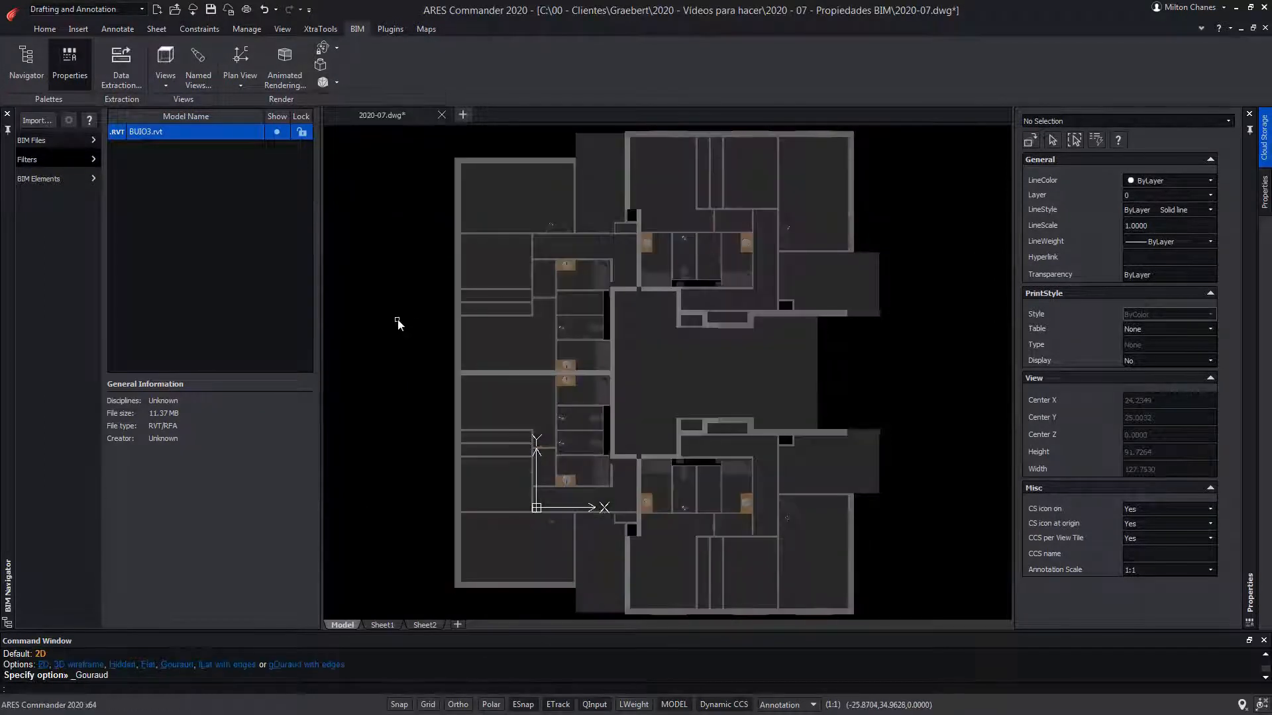
click(165, 65)
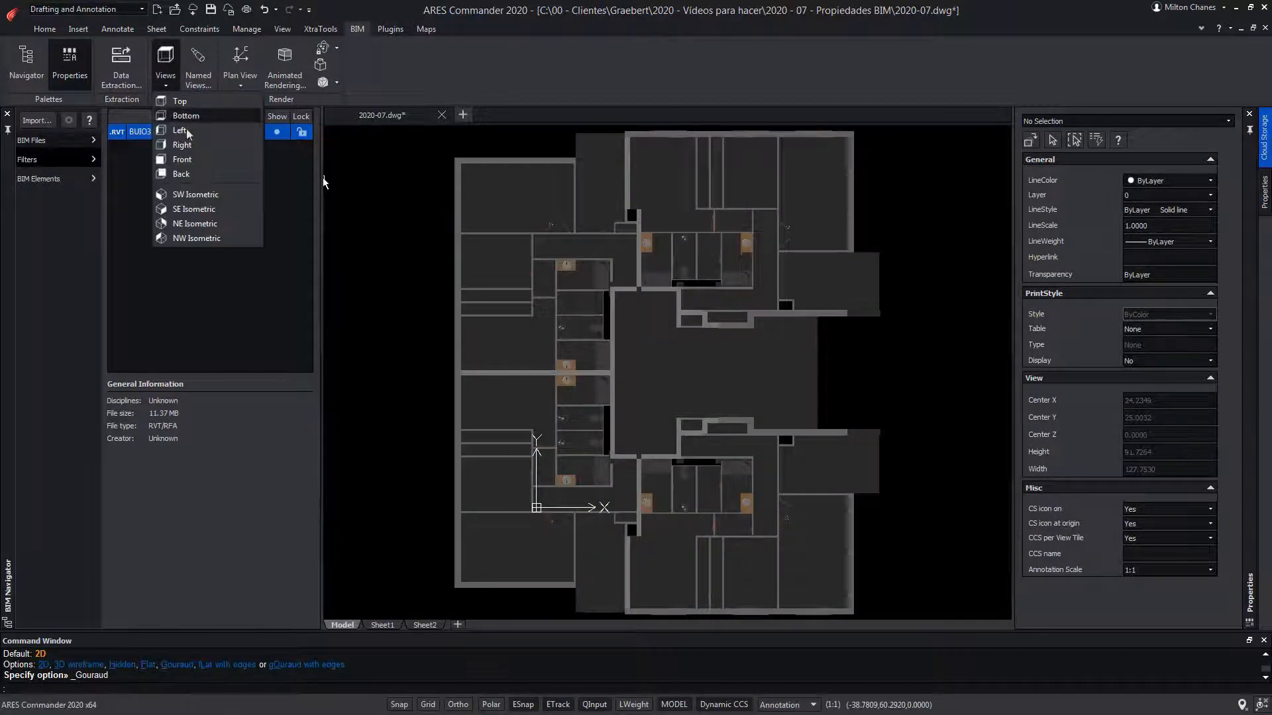
click(192, 209)
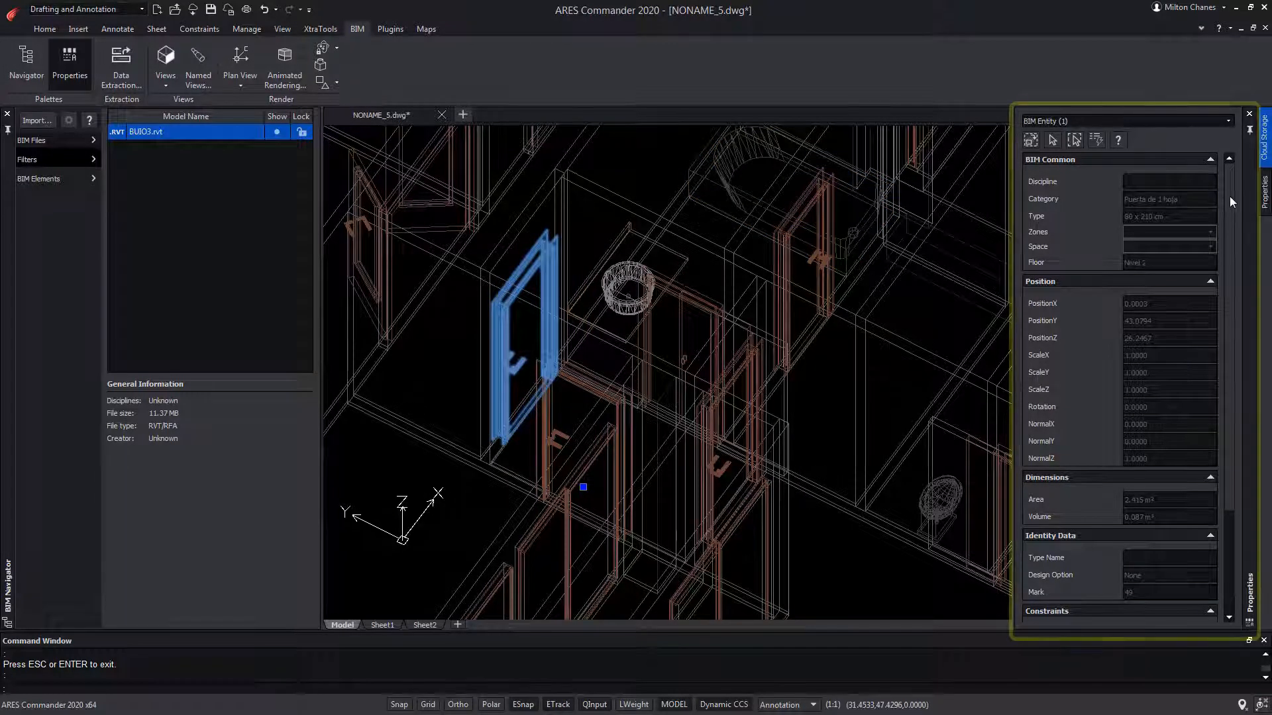
Scroll through the door's Properties palette and add another door to the selection.
scroll(down, 3)
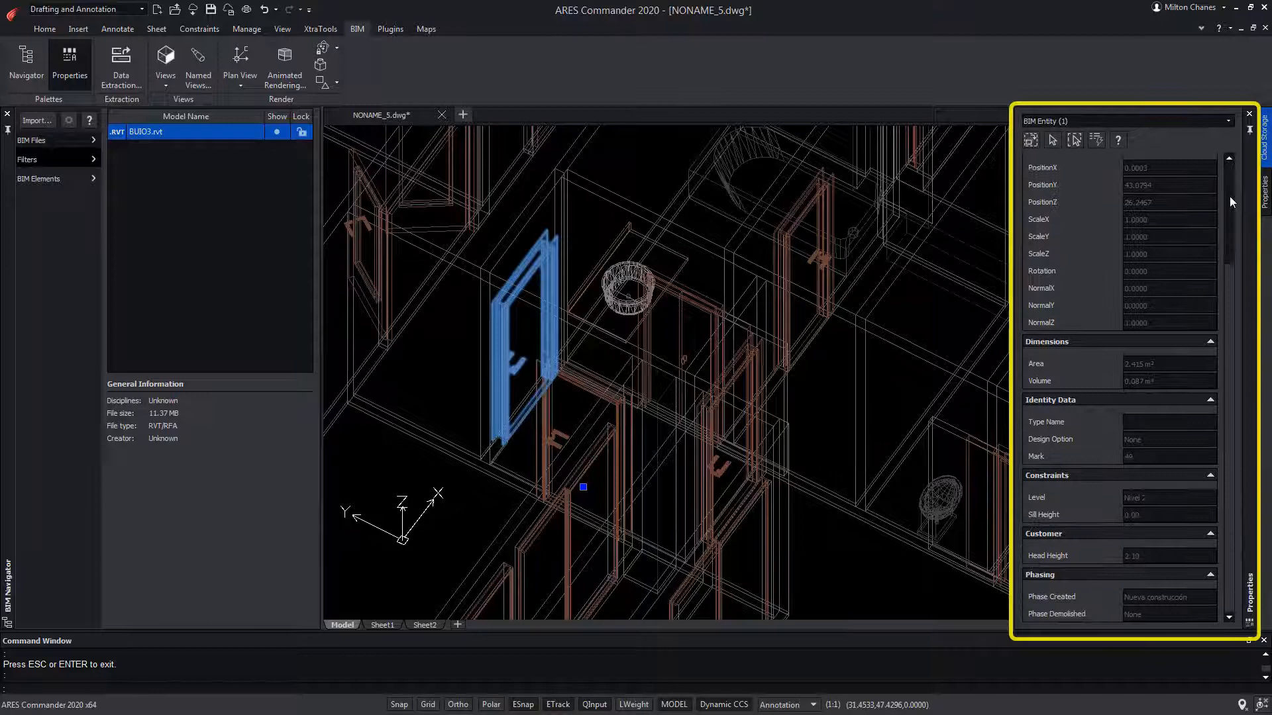
scroll(up, 3)
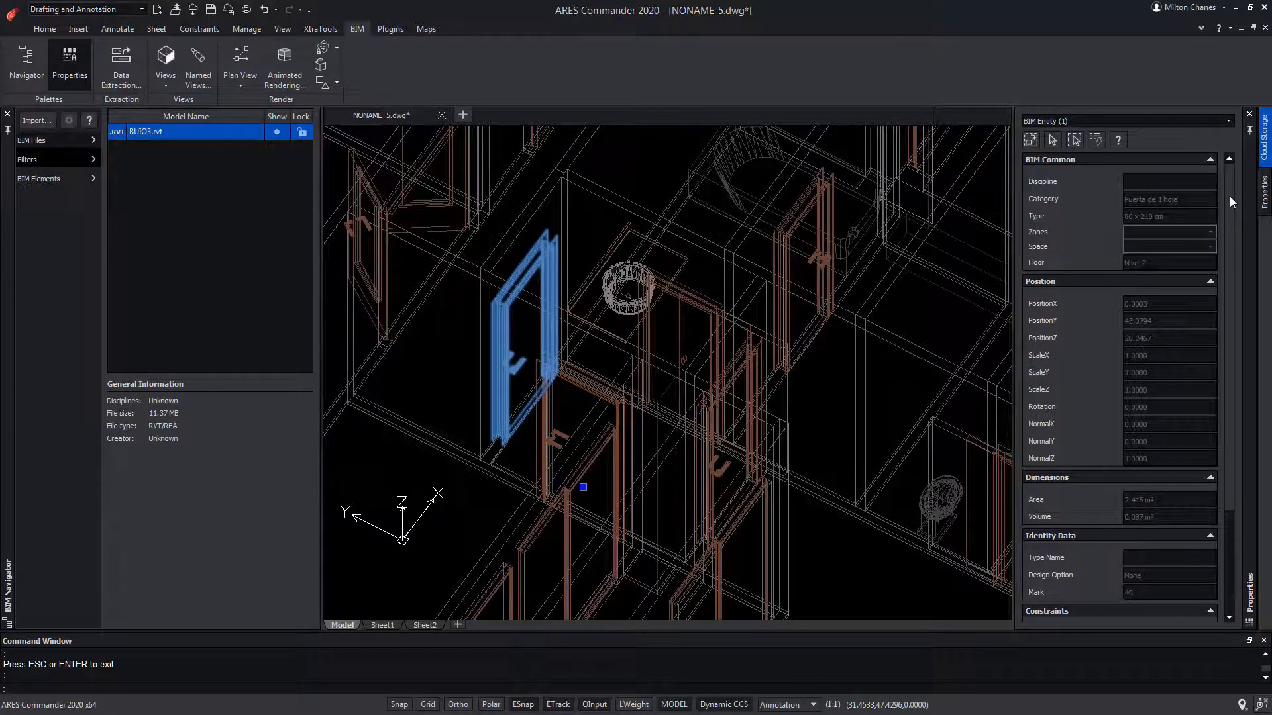
scroll(down, 3)
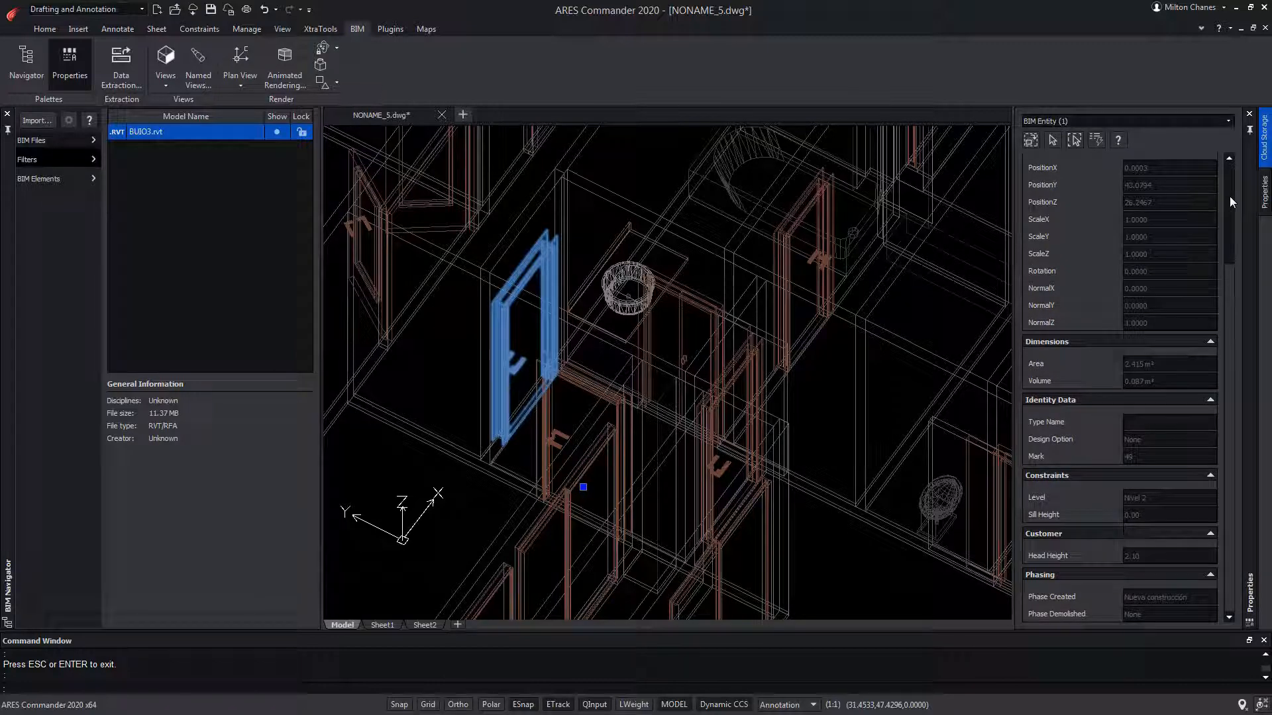
mouse_move(928, 108)
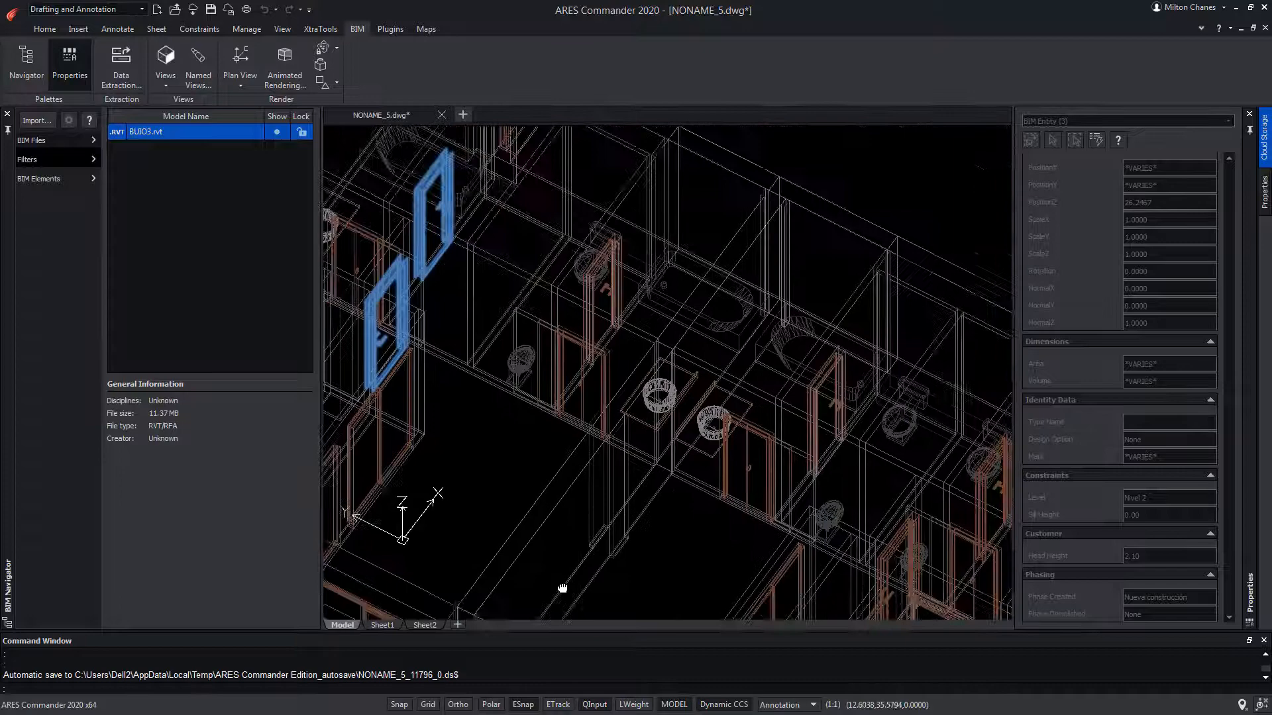
click(596, 369)
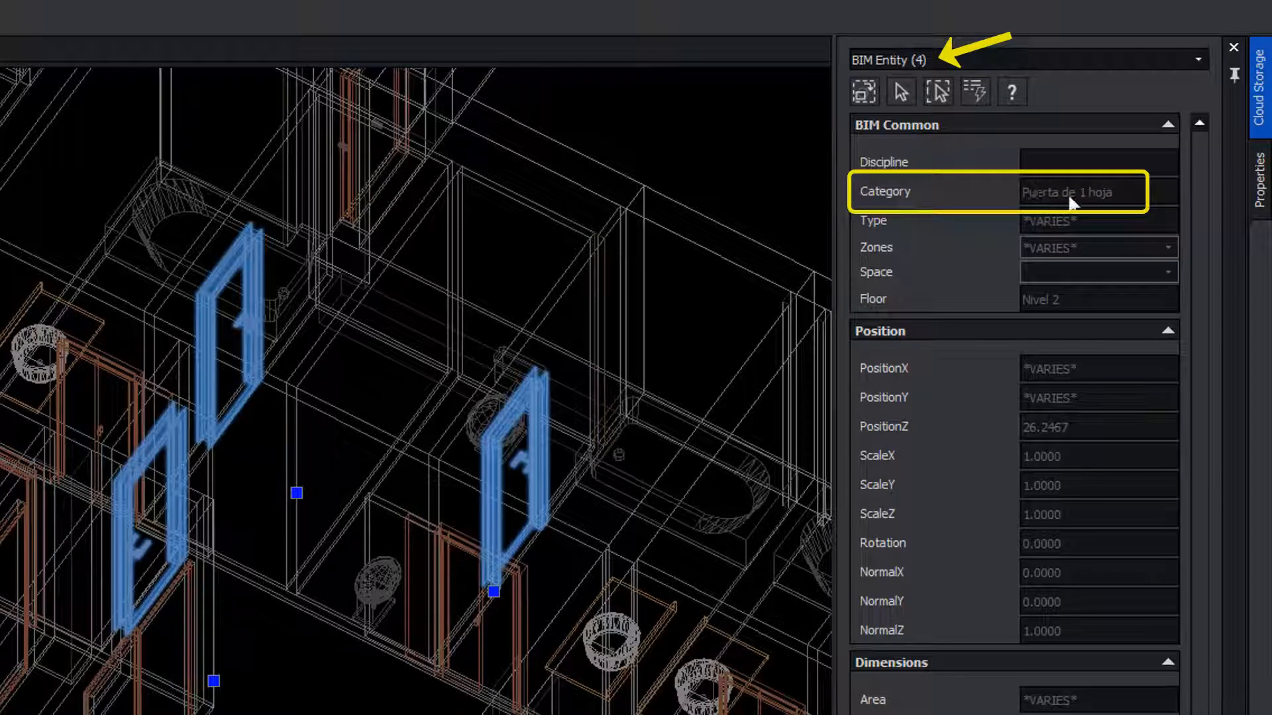
mouse_move(1079, 195)
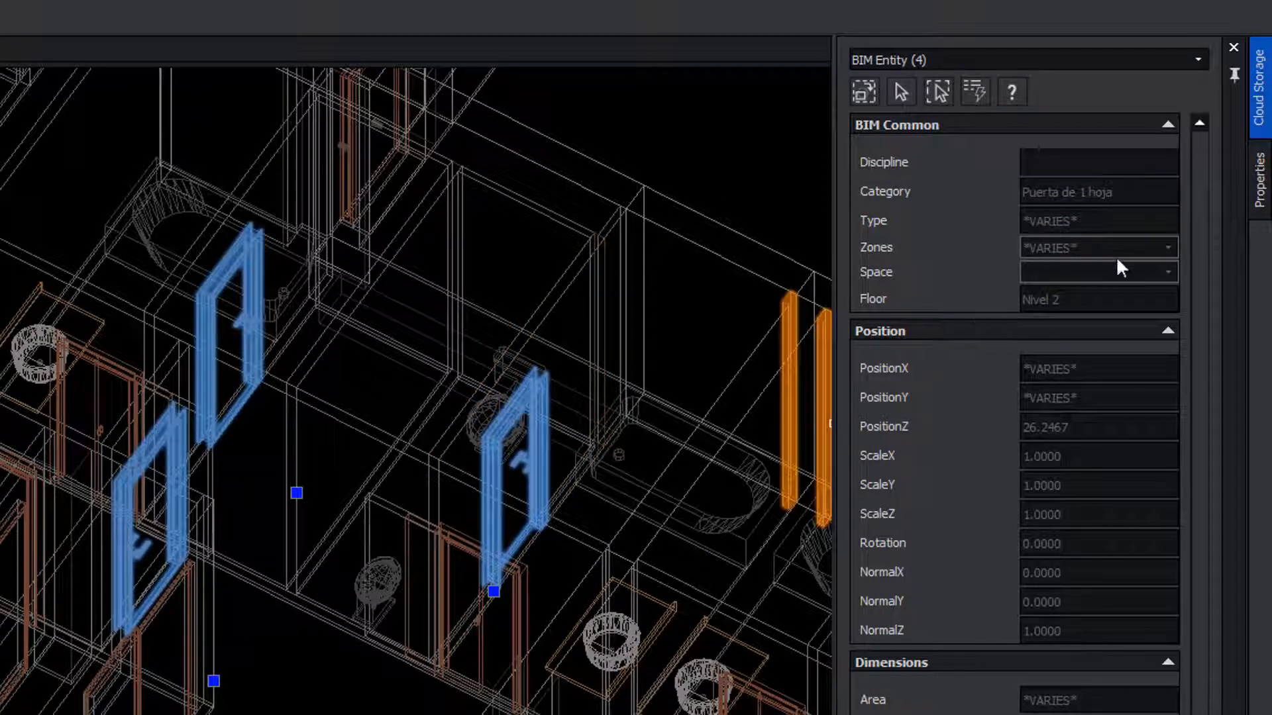
mouse_move(1085, 258)
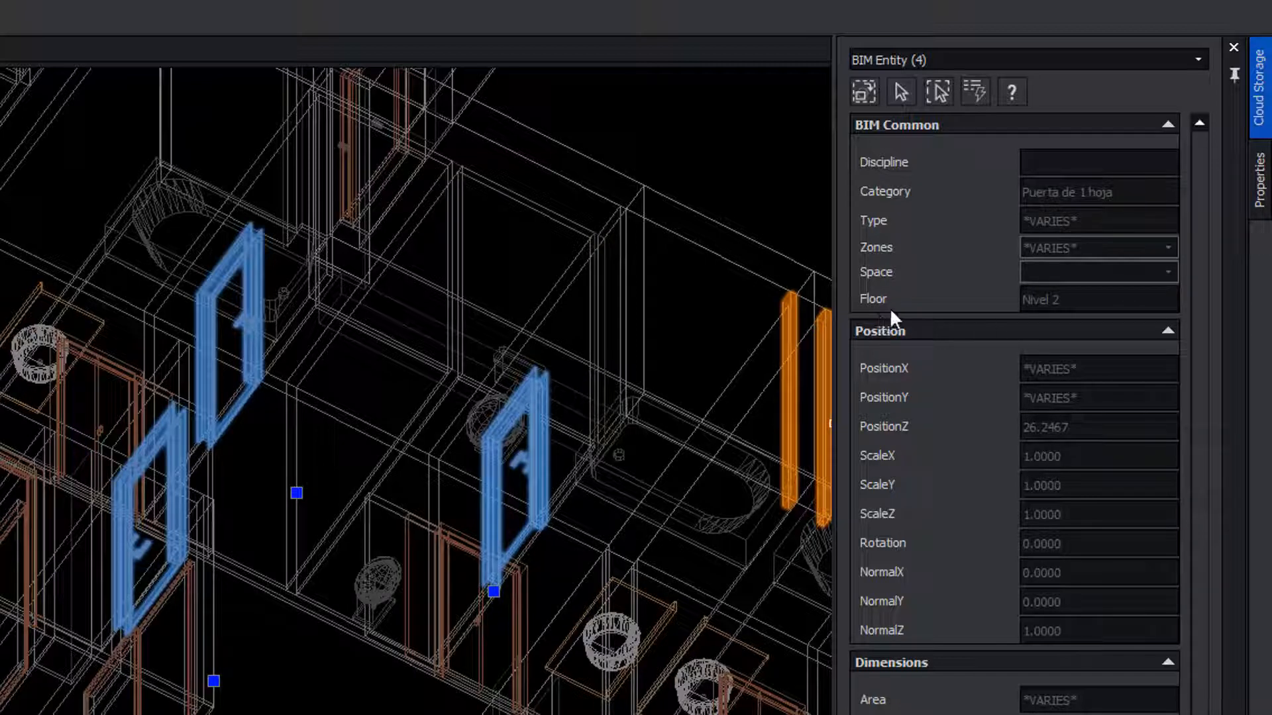
mouse_move(1064, 311)
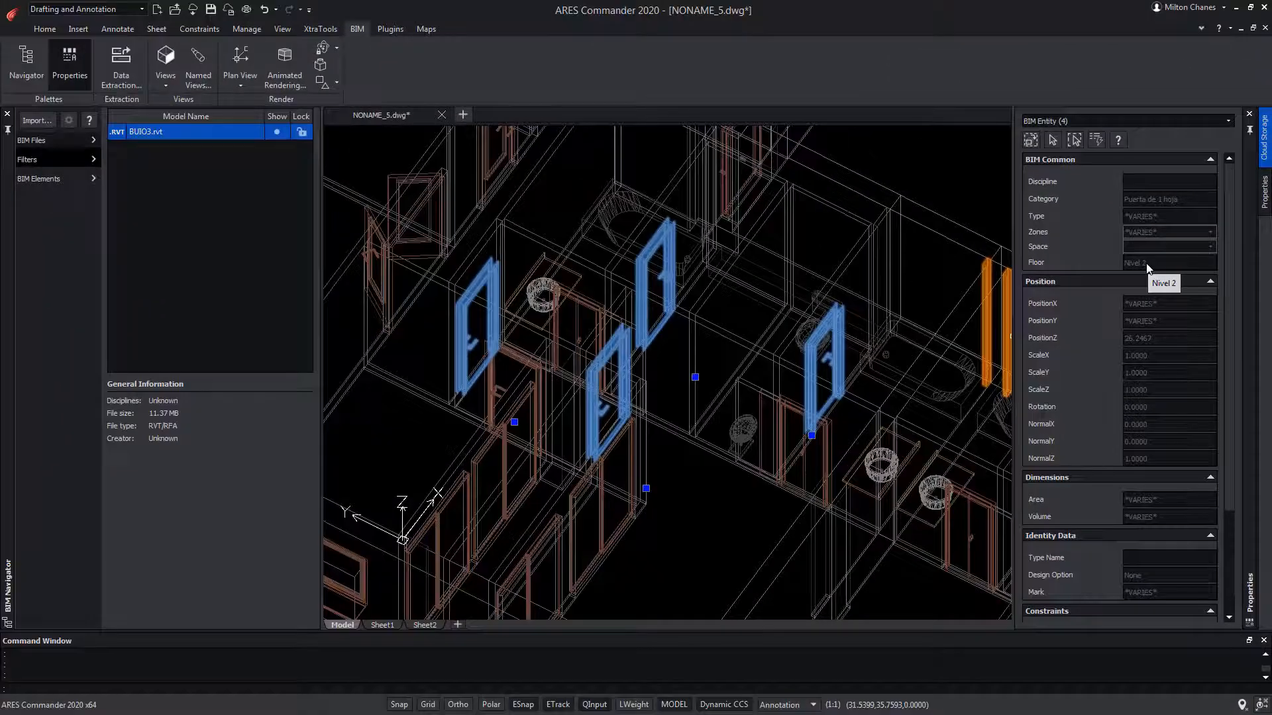
scroll(down, 3)
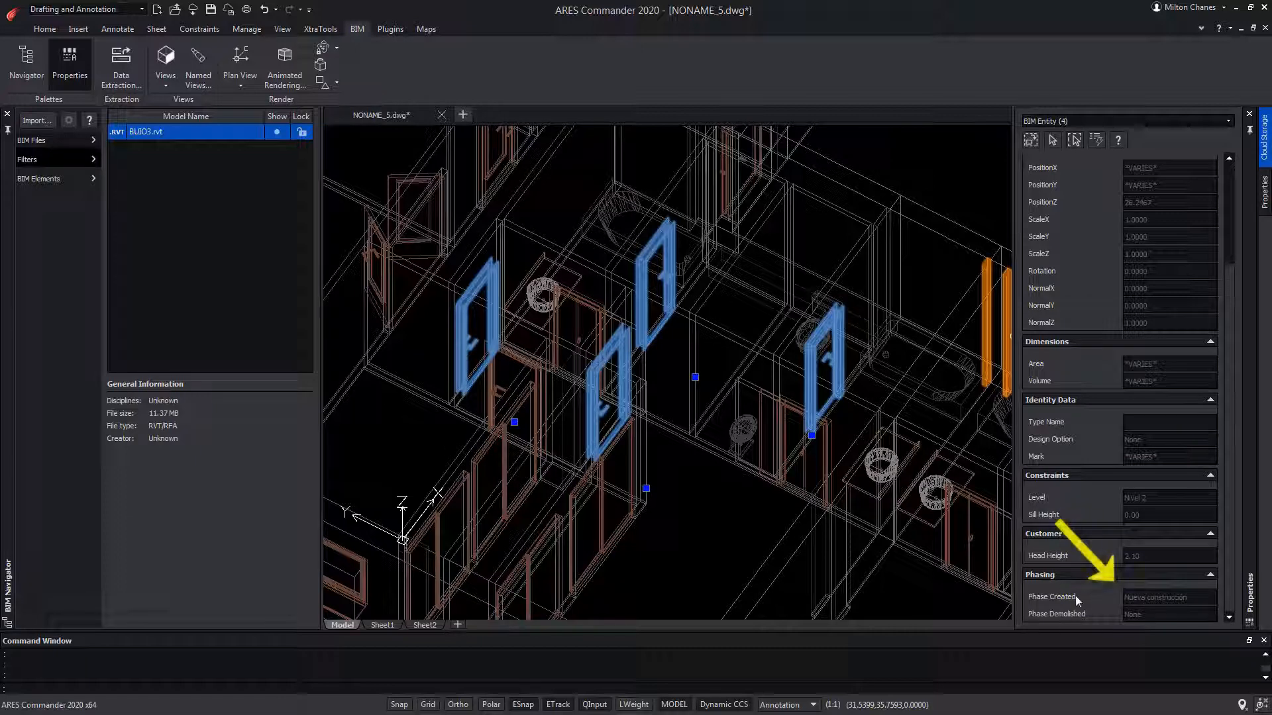
scroll(up, 3)
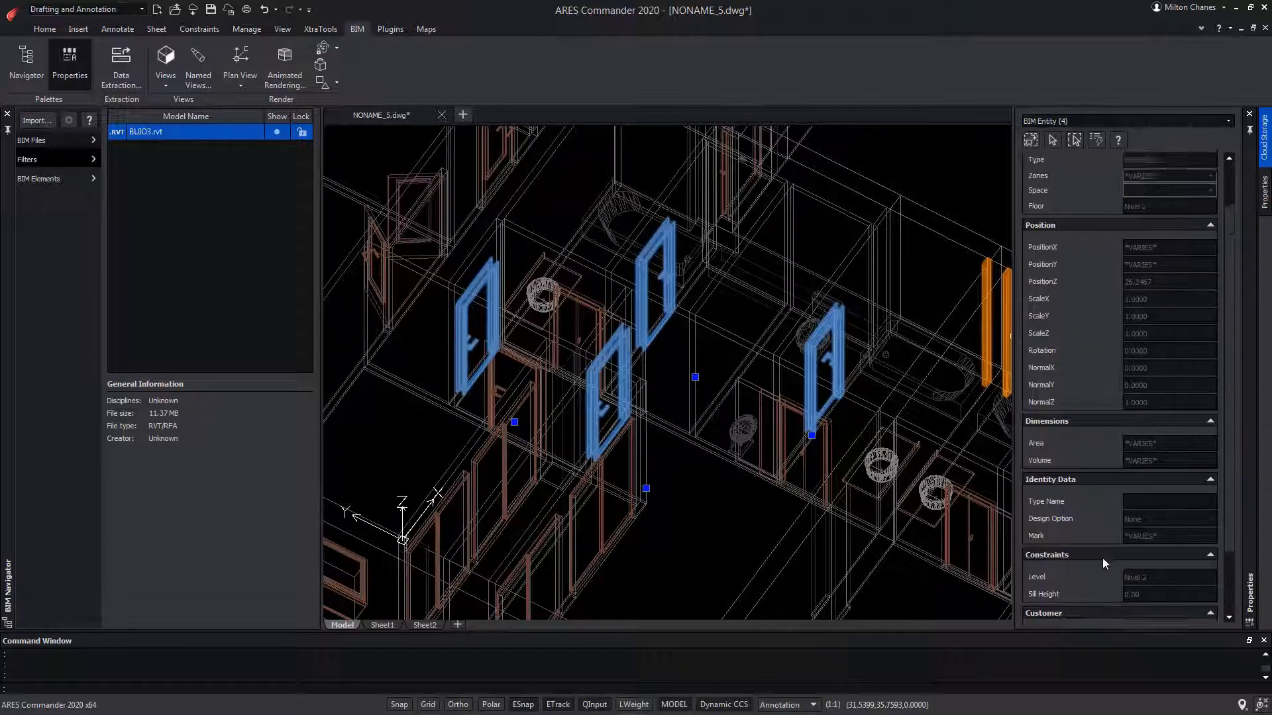
scroll(up, 3)
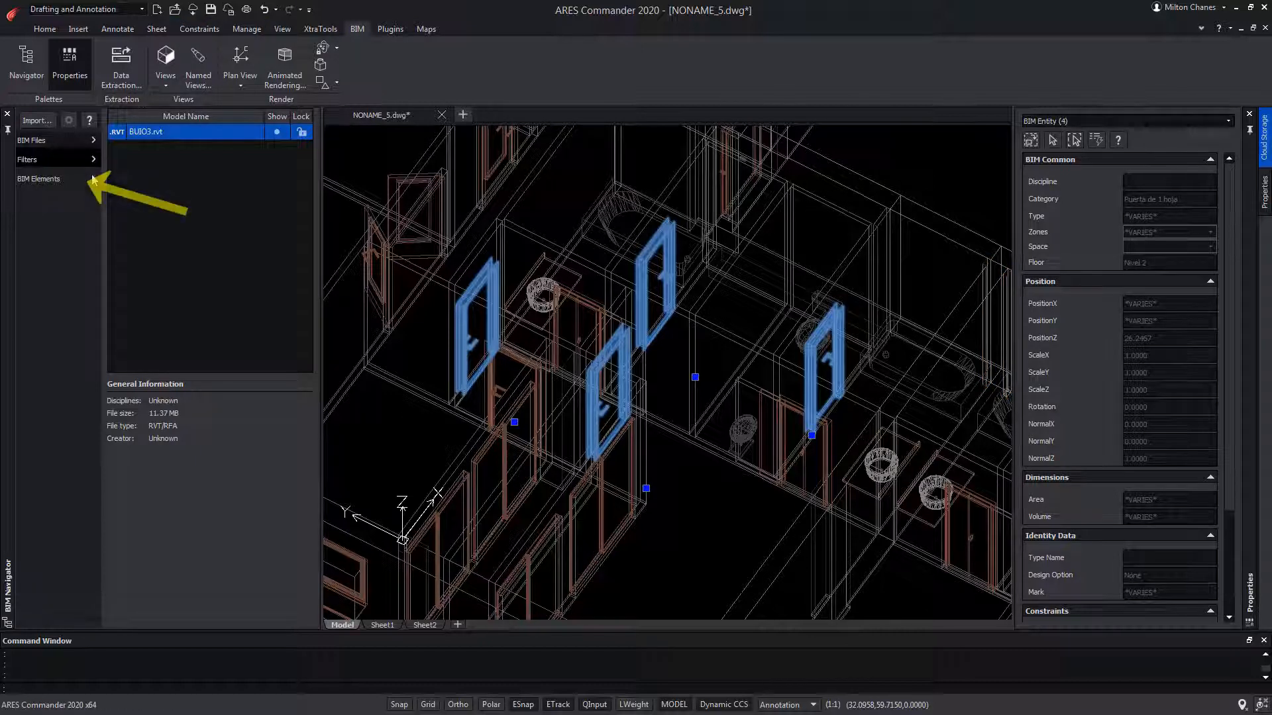
Show the BIM Elements entity tree and select door 24F.
click(39, 178)
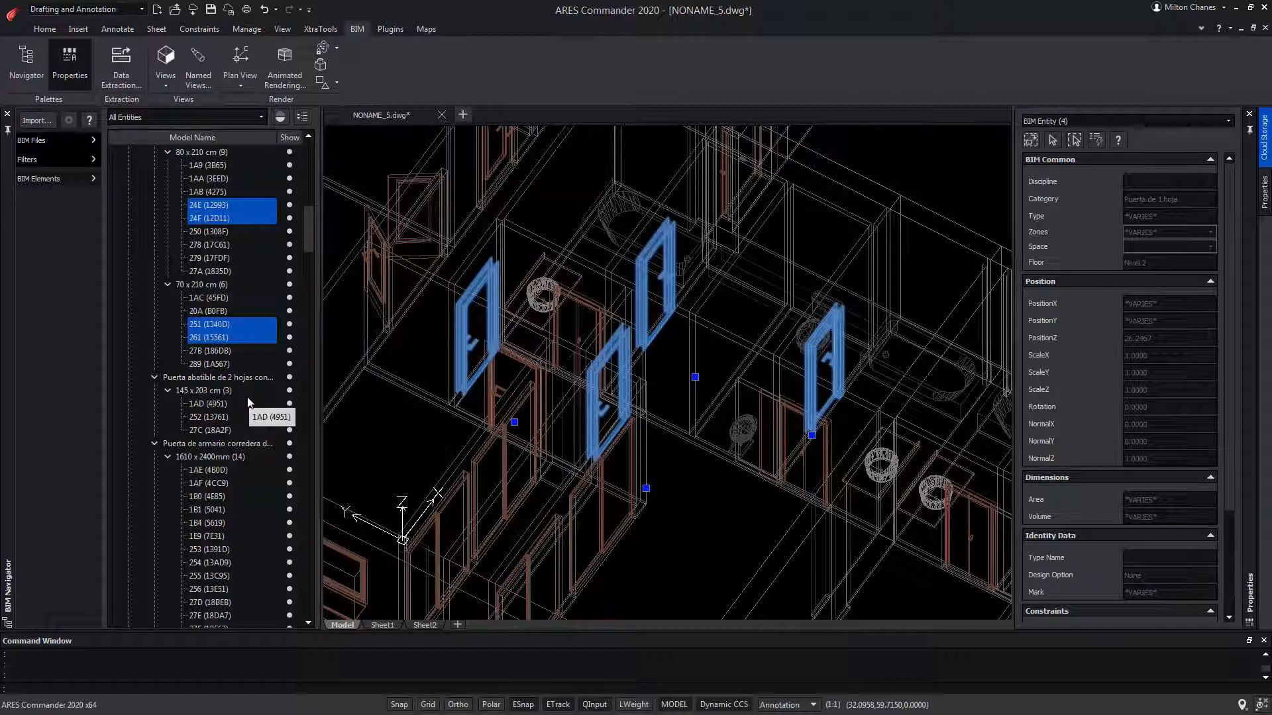
scroll(up, 3)
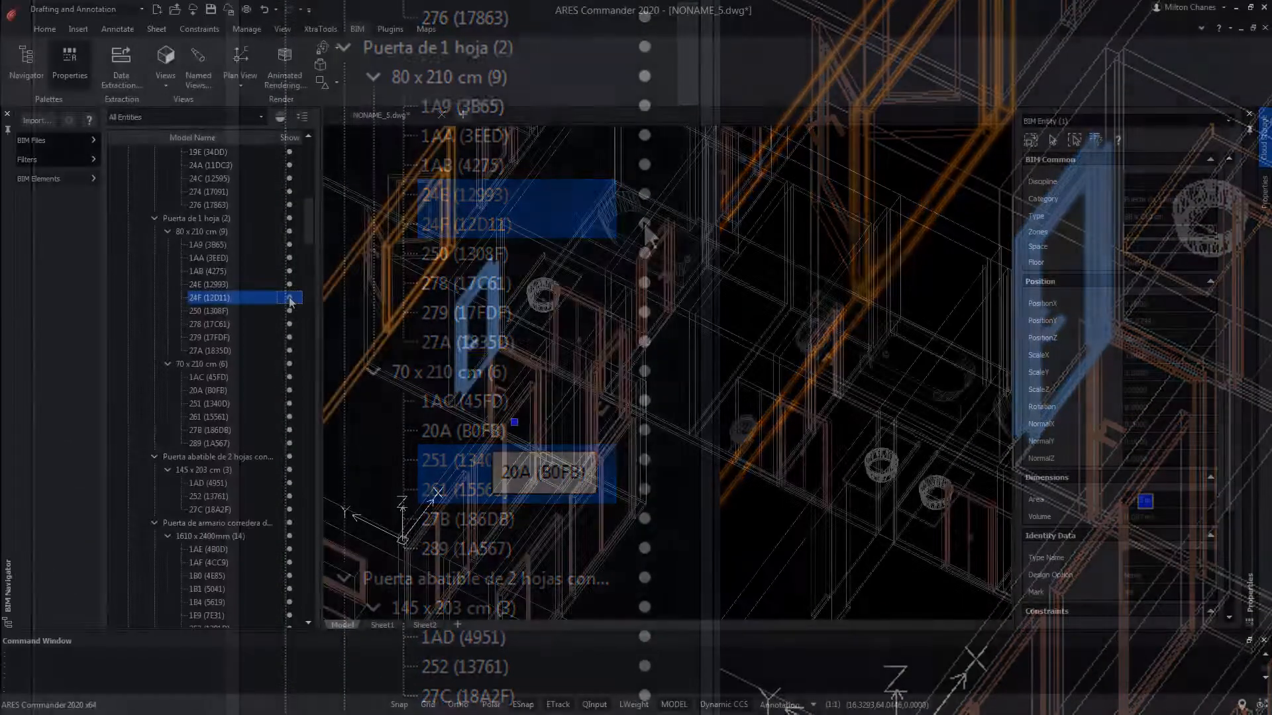
click(207, 297)
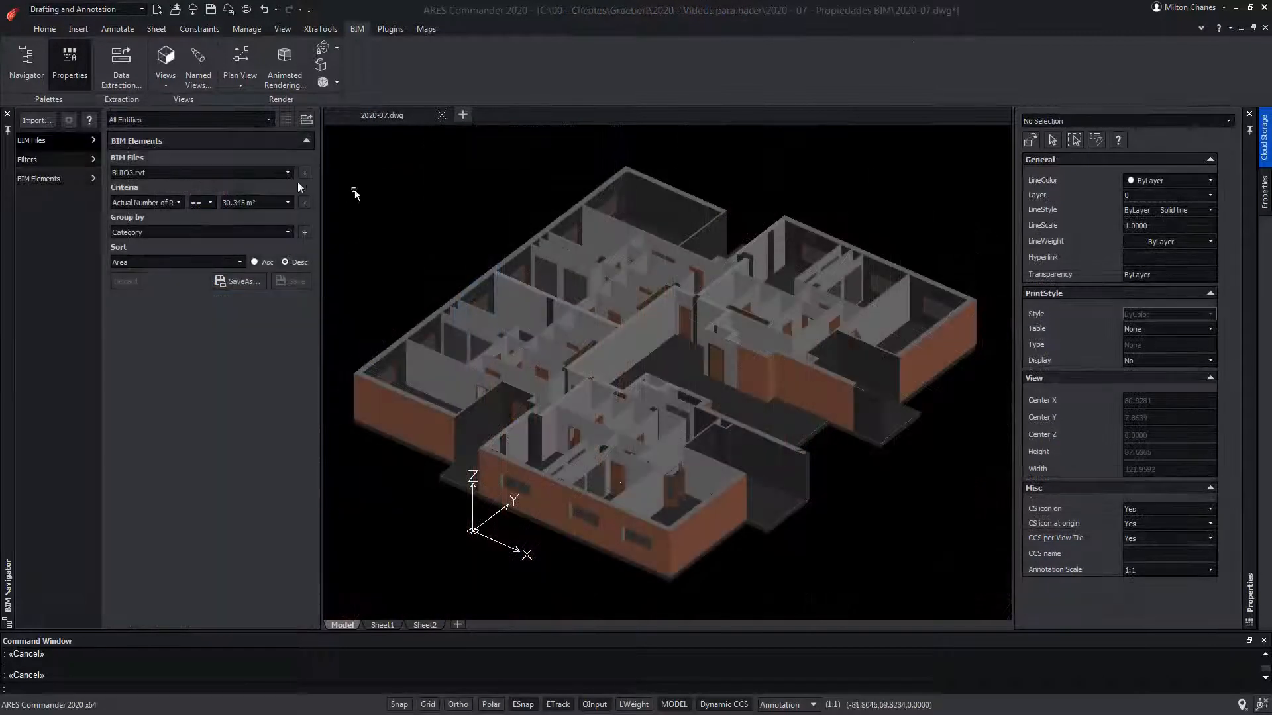
Filter the BIM Navigator category list to Doors, then to Doors and Windows.
click(268, 120)
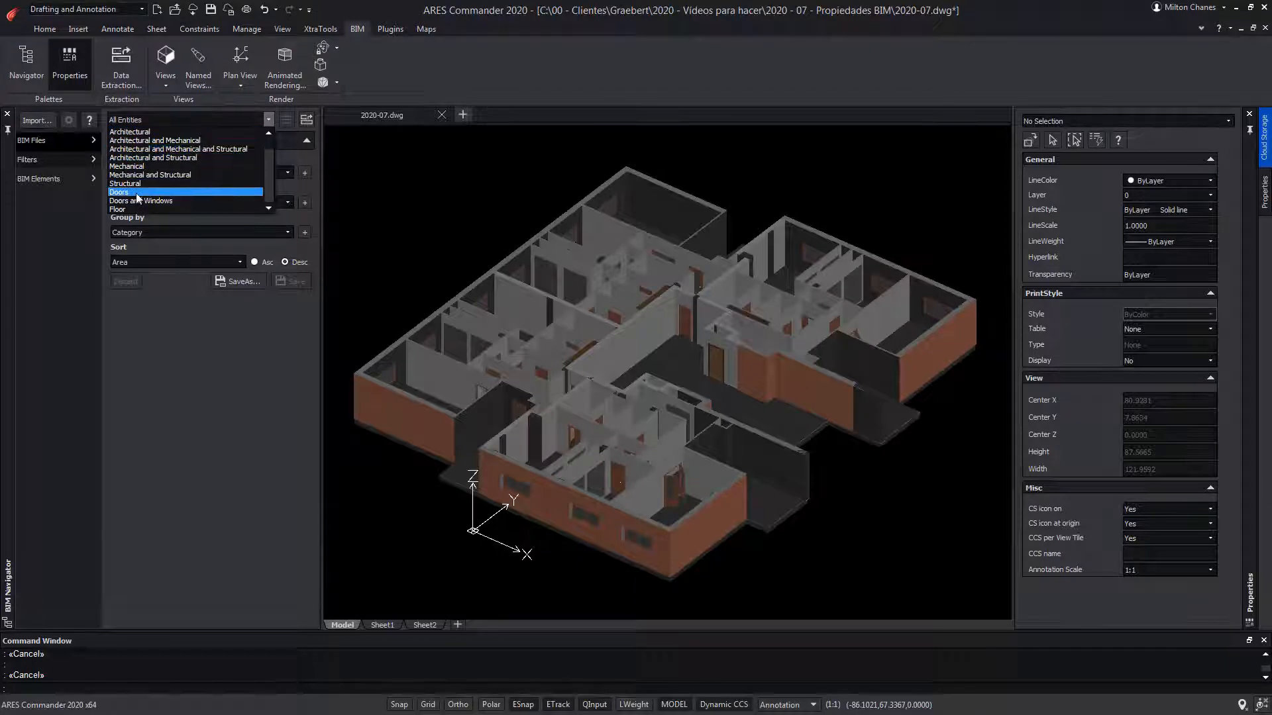
mouse_move(120, 193)
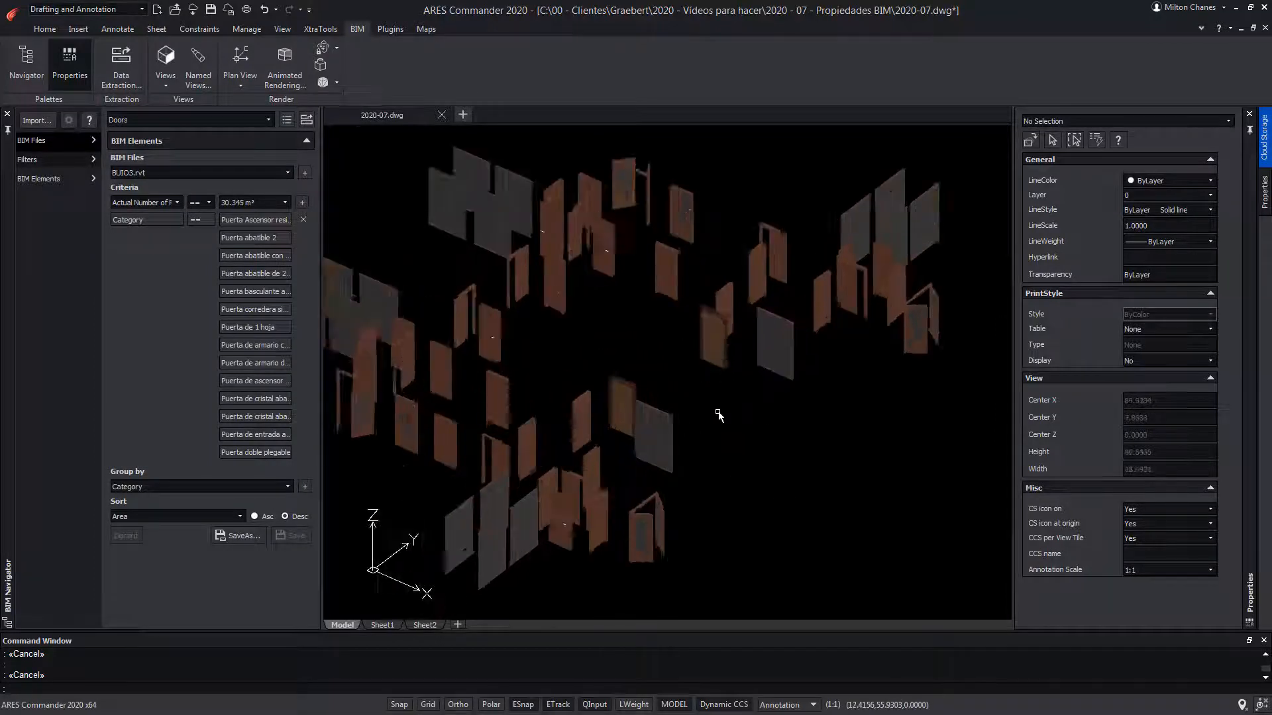
scroll(up, 3)
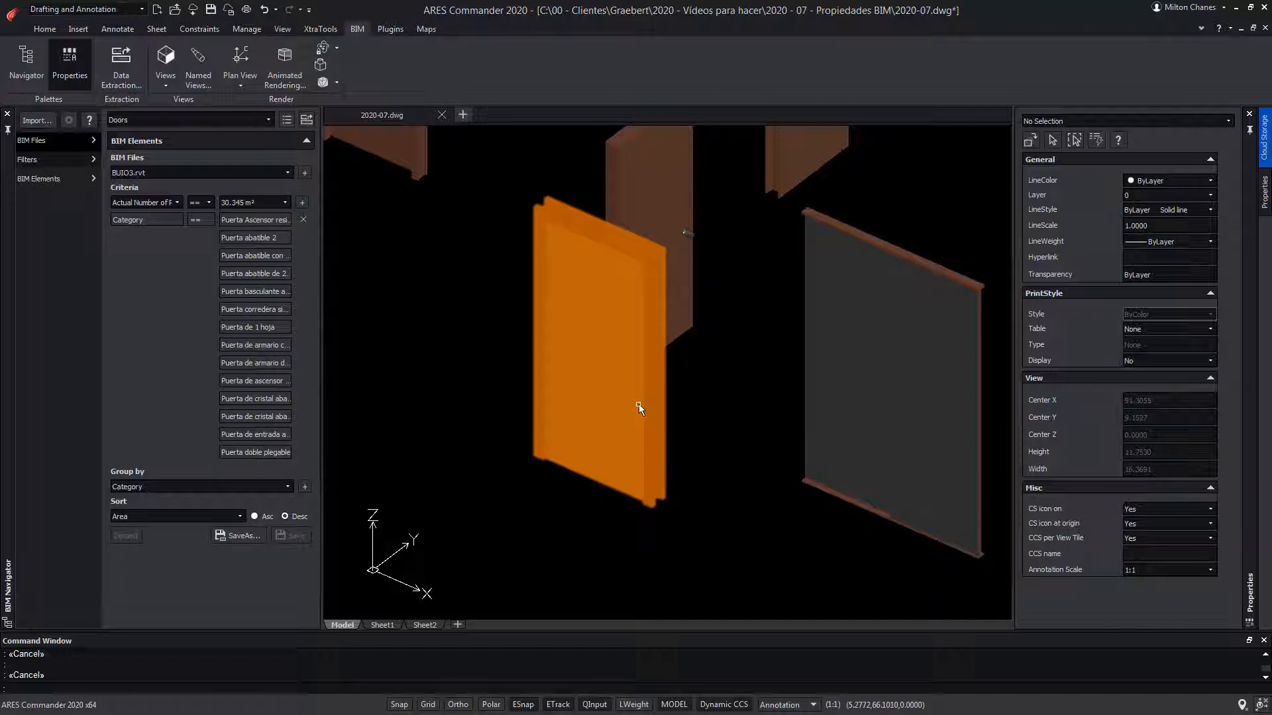
scroll(down, 3)
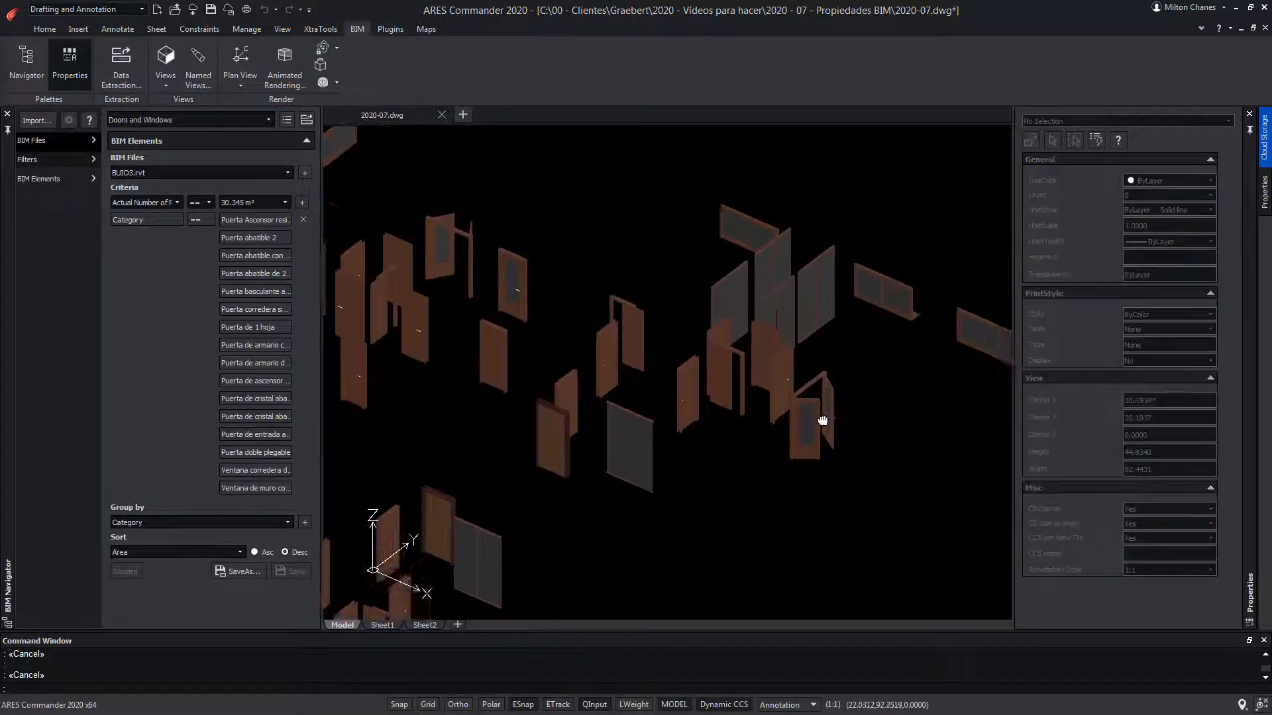
click(269, 119)
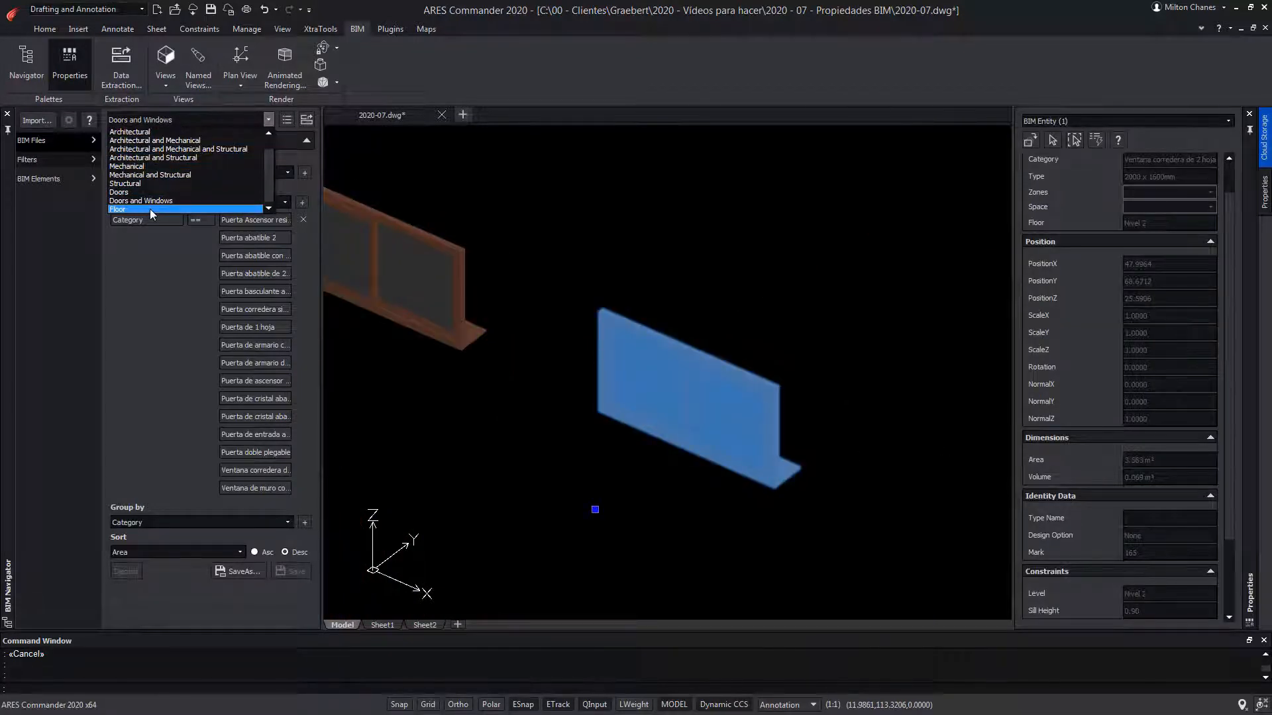
Filter to Floor, inspect the small and large central floor slabs, then open Help.
click(118, 208)
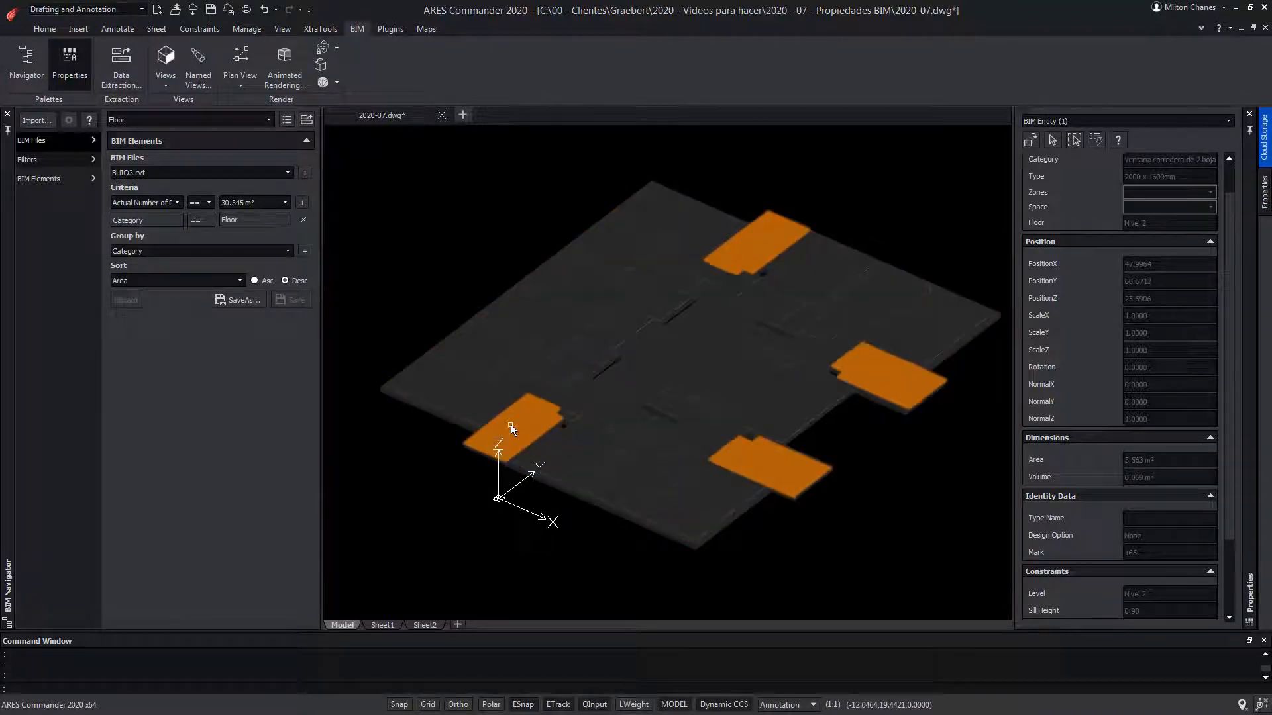
click(507, 426)
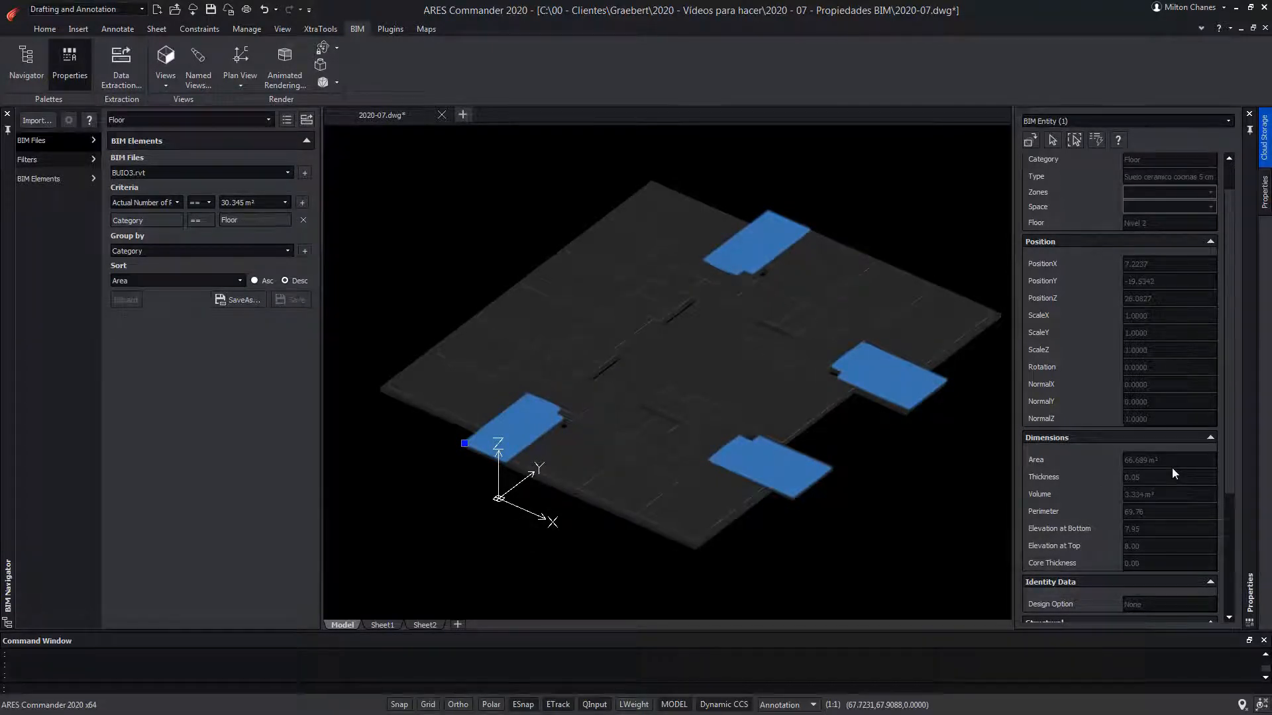
click(633, 427)
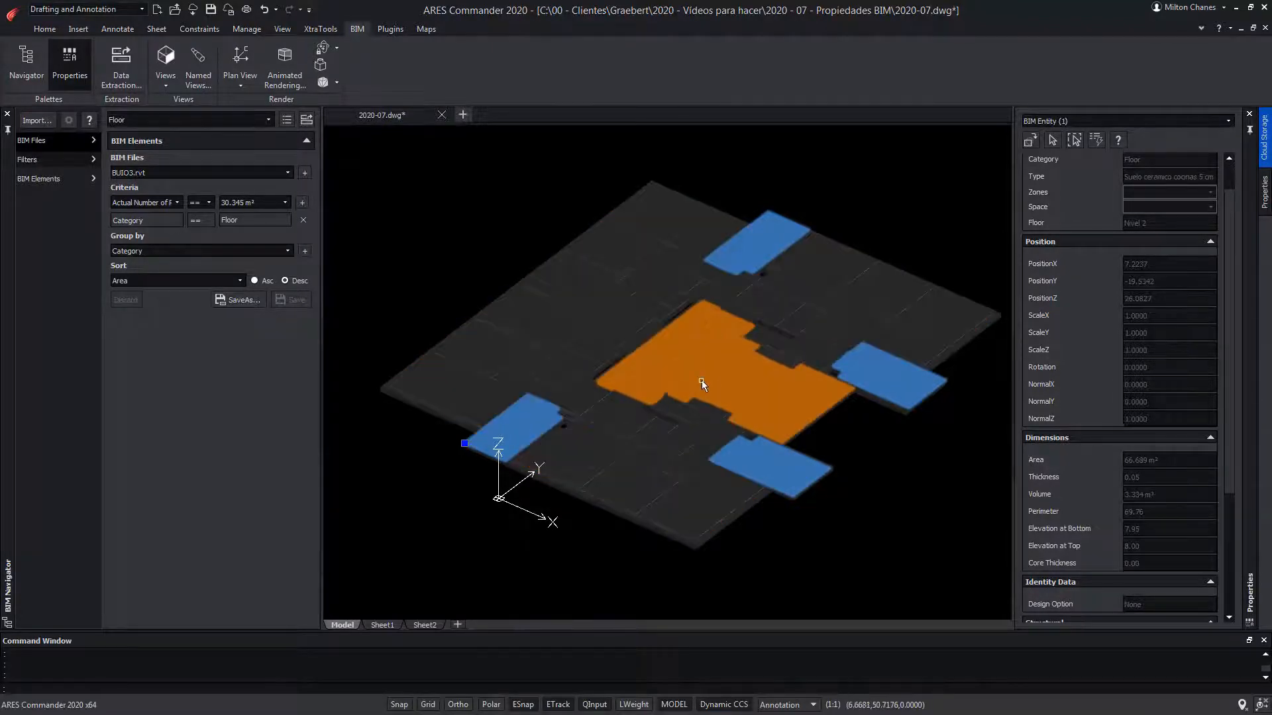
click(701, 385)
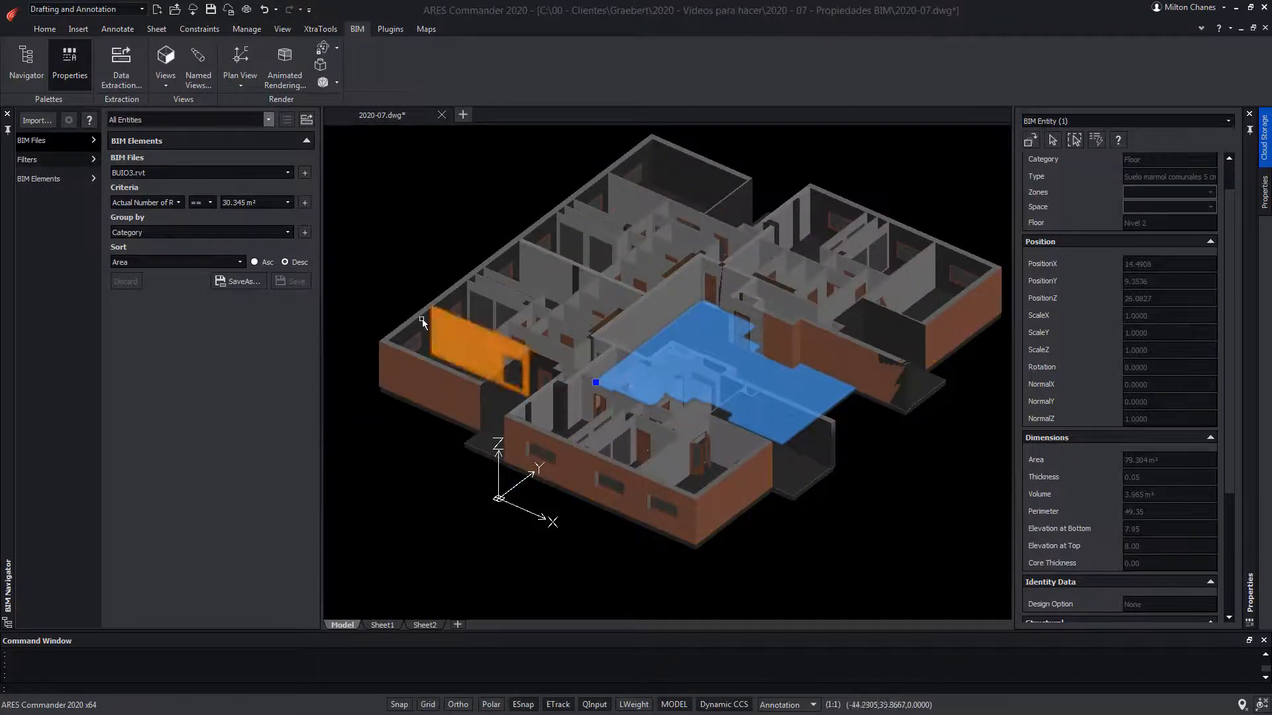
click(90, 120)
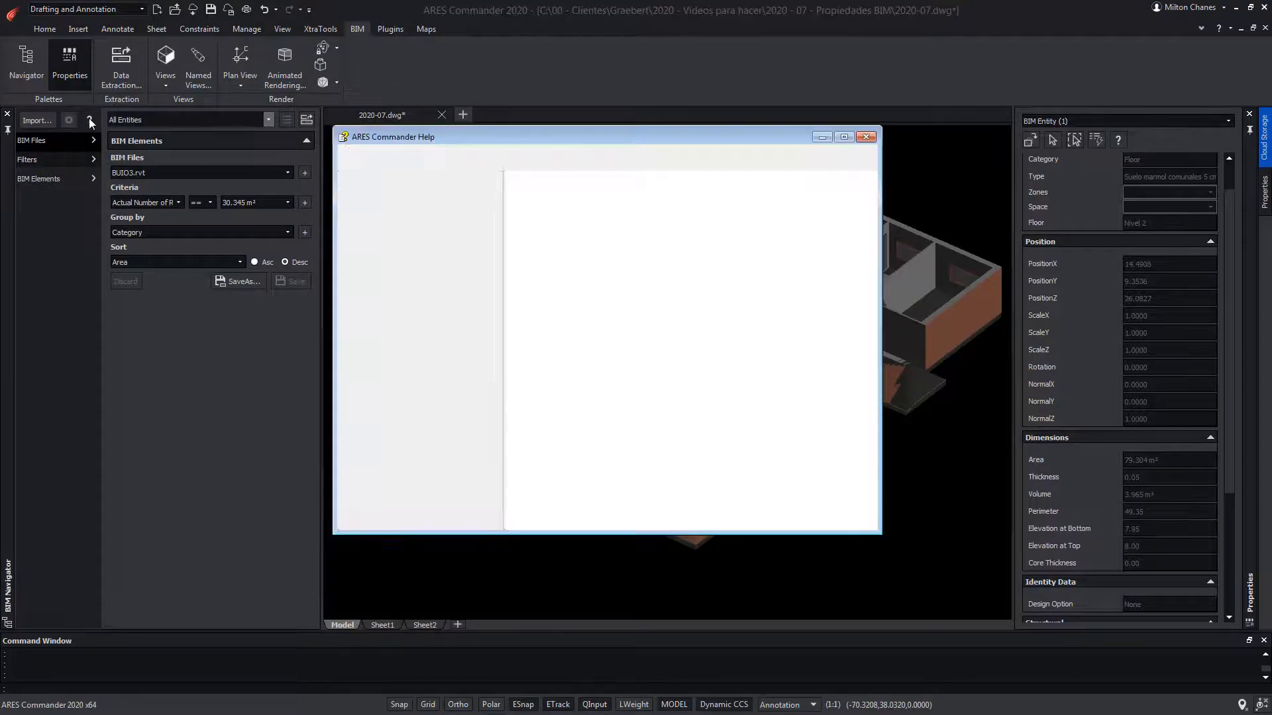